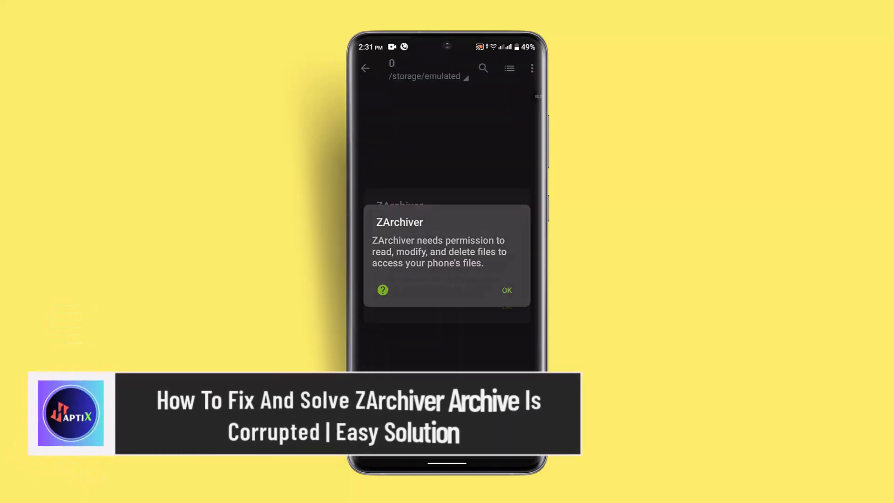
- Exit ZArchiver to the home screen, leaving its file-access permission prompt unanswered
{"action": "left_click", "coordinate": [507, 290]}
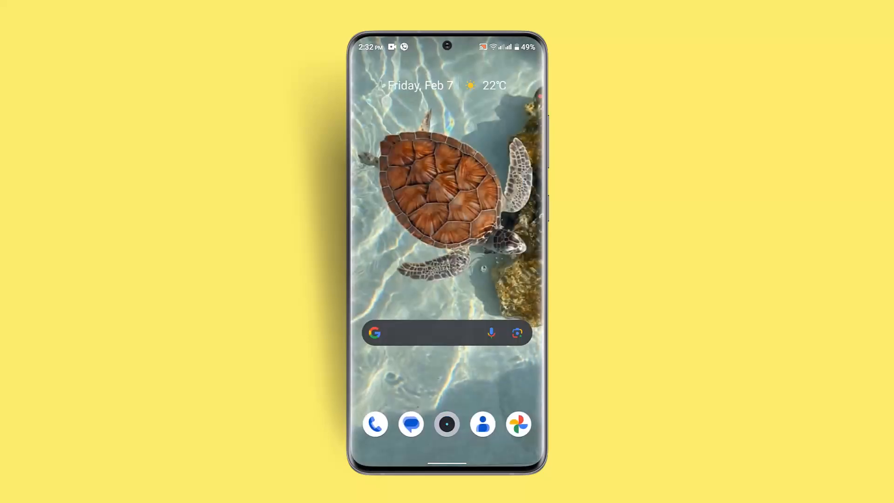
- Open ZArchiver's App info storage page from the app drawer, showing 13.53 MB used
{"action": "scroll", "scroll_direction": "up", "scroll_amount": 3}
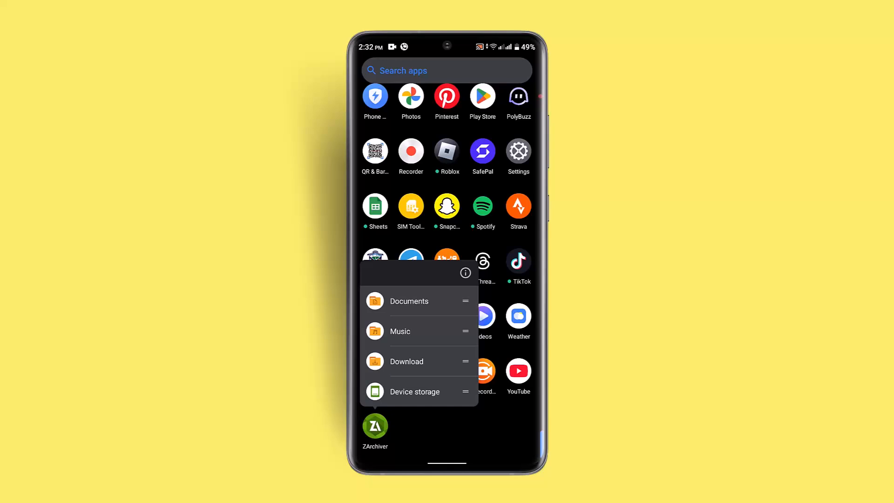
{"action": "left_click", "coordinate": [465, 274]}
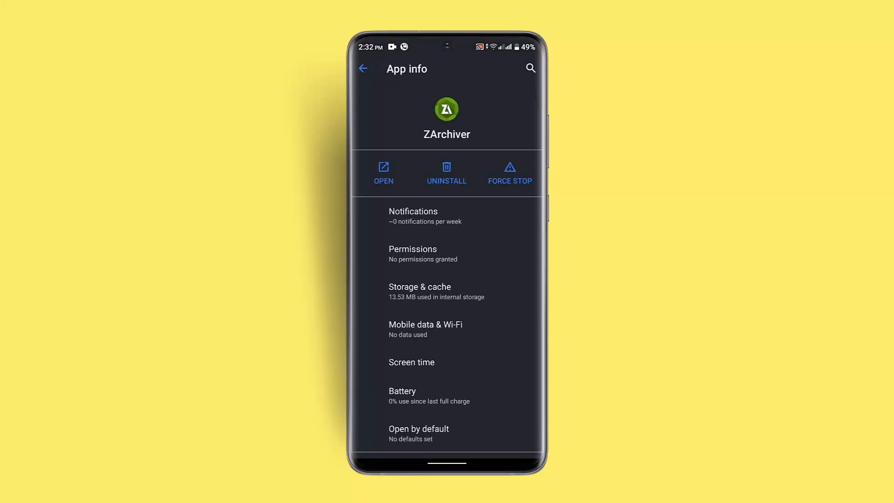
{"action": "left_click", "coordinate": [419, 290]}
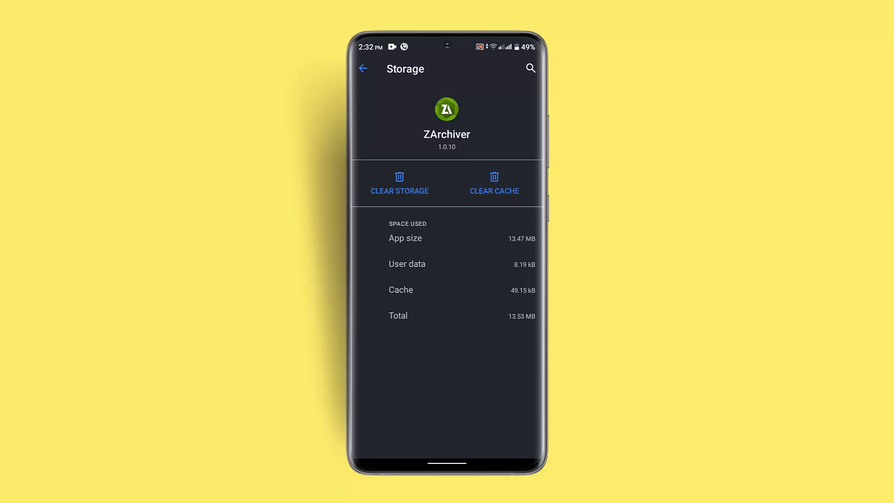
- Clear ZArchiver's 49.15 kB cache, bringing storage to 13.47 MB, then force-stop it
{"action": "left_click", "coordinate": [362, 69]}
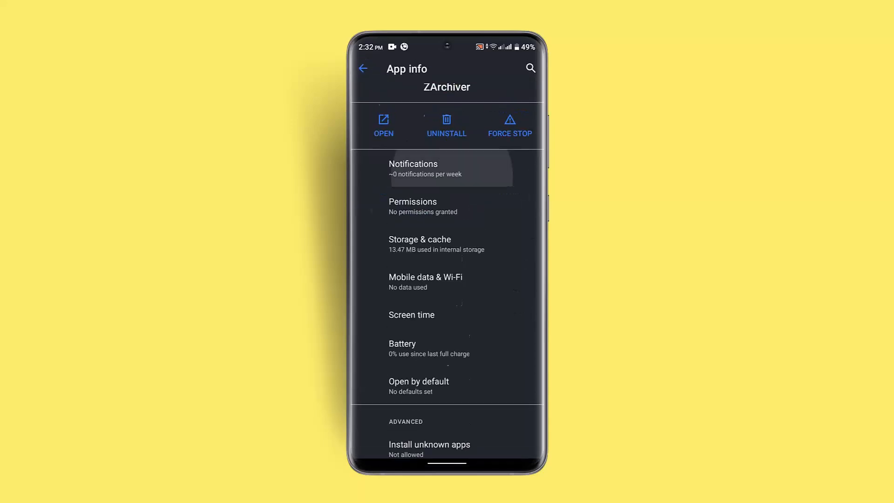
{"action": "left_click", "coordinate": [508, 125]}
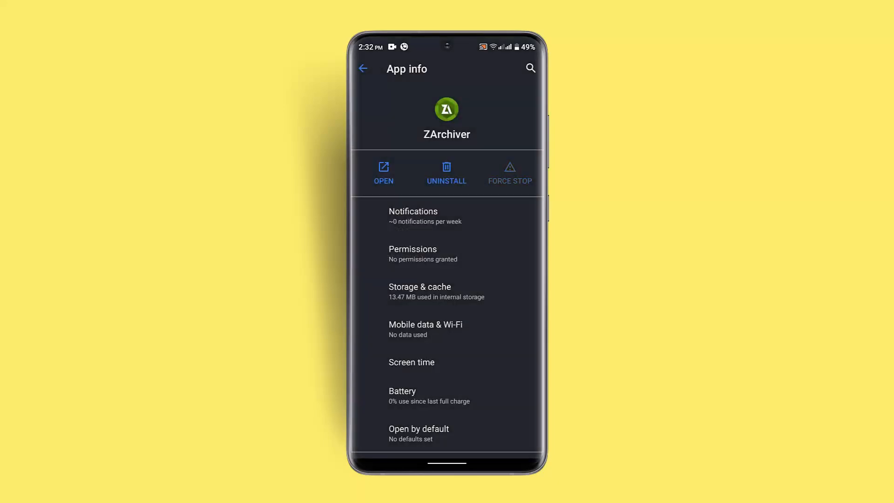
- Relaunch ZArchiver and accept its permission prompt twice to reach All files access, still off
{"action": "left_click", "coordinate": [383, 174]}
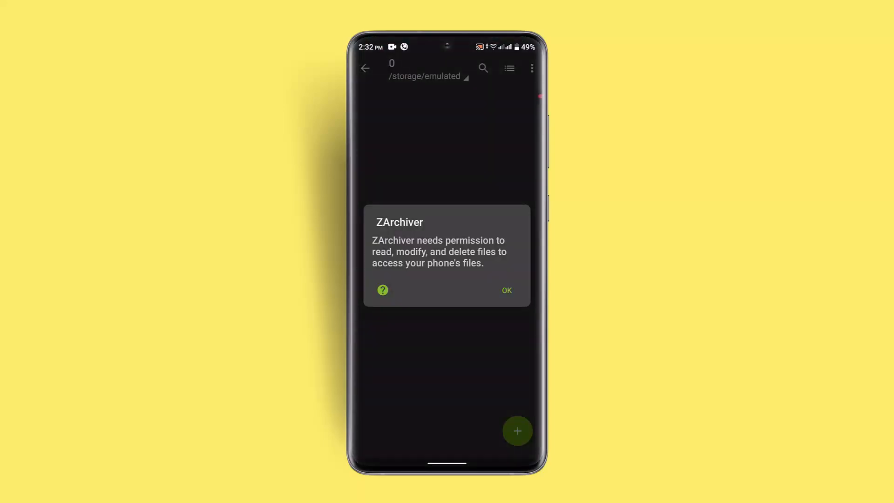
{"action": "left_click", "coordinate": [506, 290]}
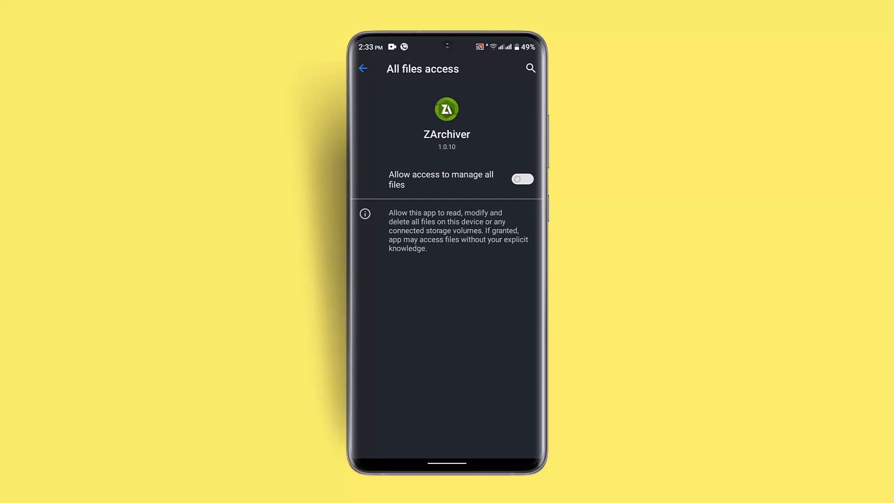
{"action": "left_click", "coordinate": [362, 68]}
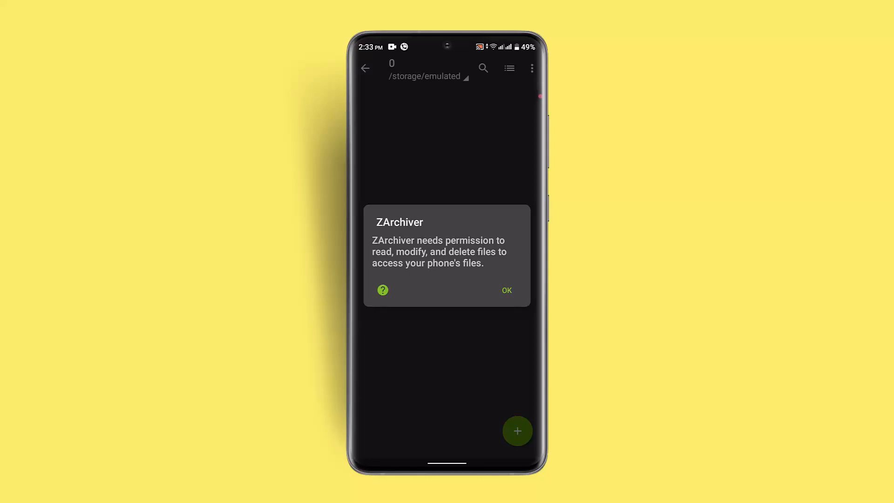
{"action": "left_click", "coordinate": [506, 290]}
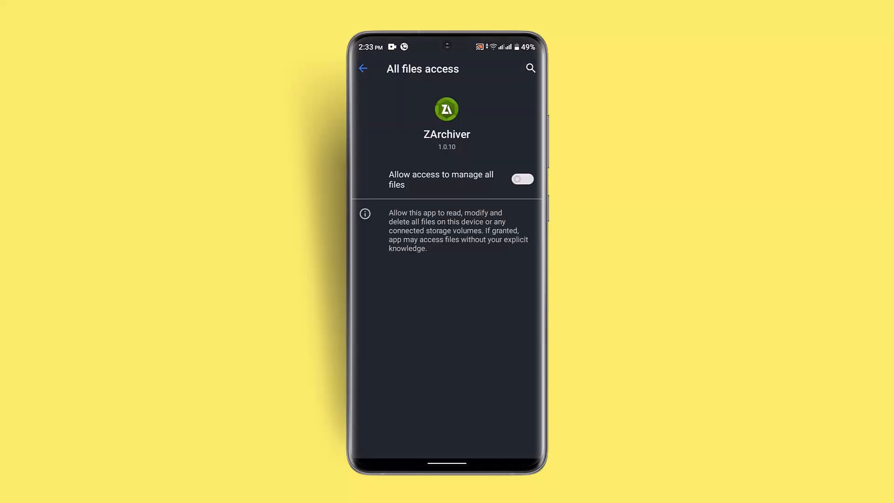